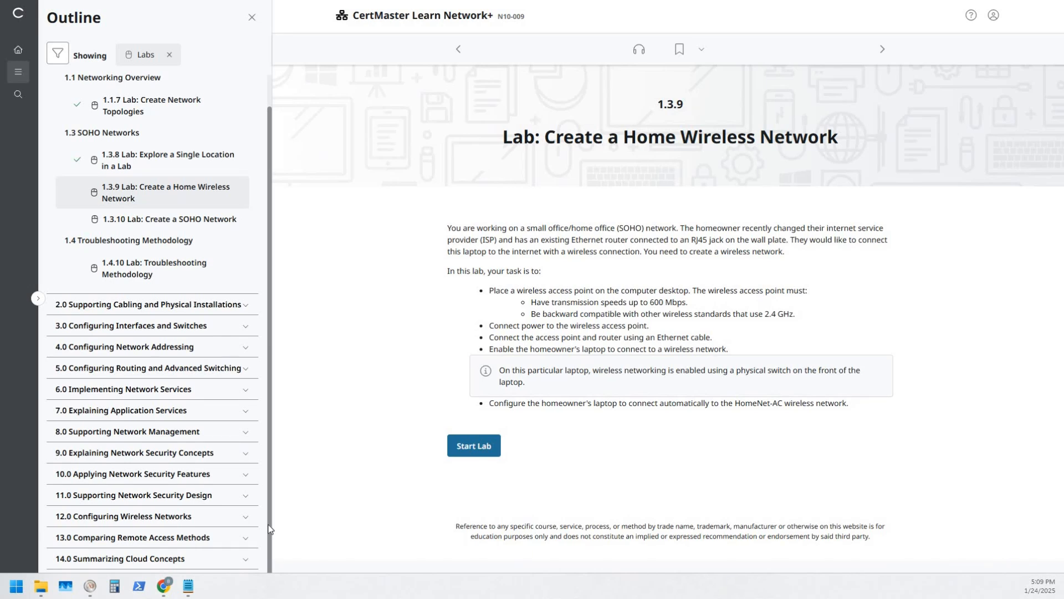
mouse_move(363, 463)
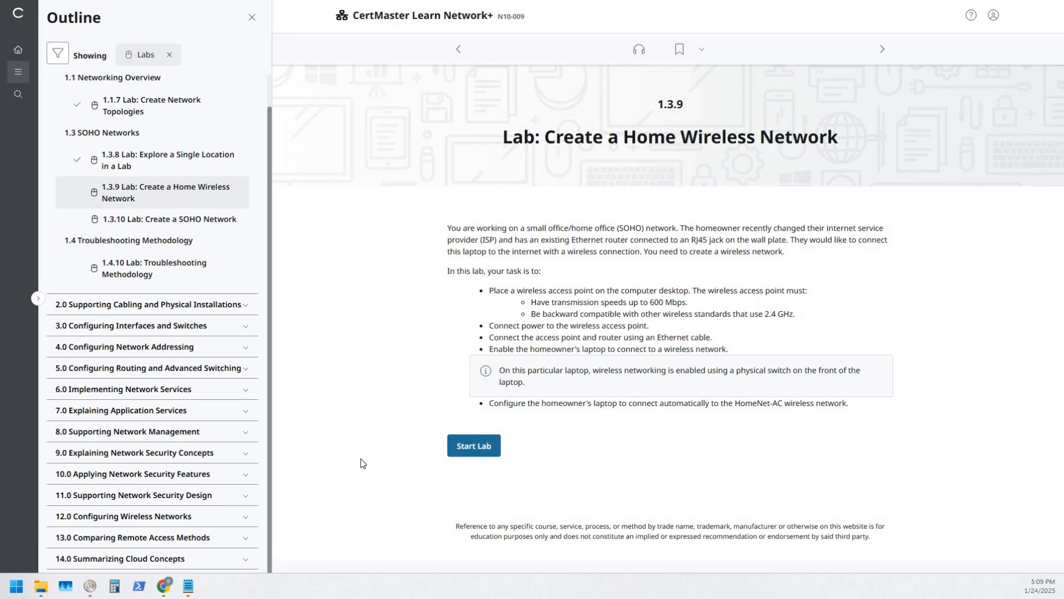
Step: Launch the 1.3.9 Create a Home Wireless Network lab from its Start Lab button
click(474, 446)
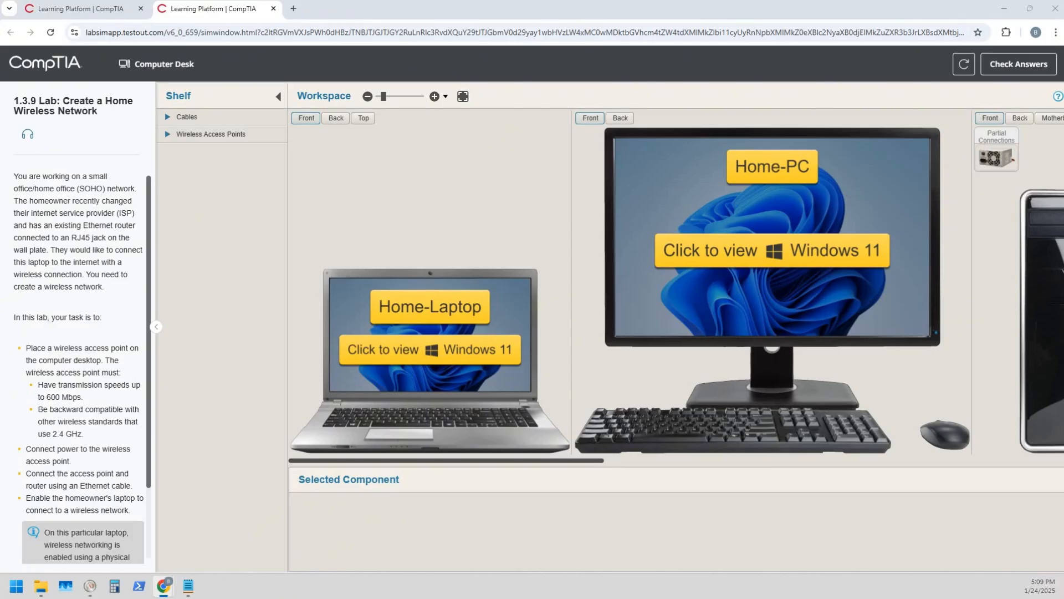
mouse_move(414, 347)
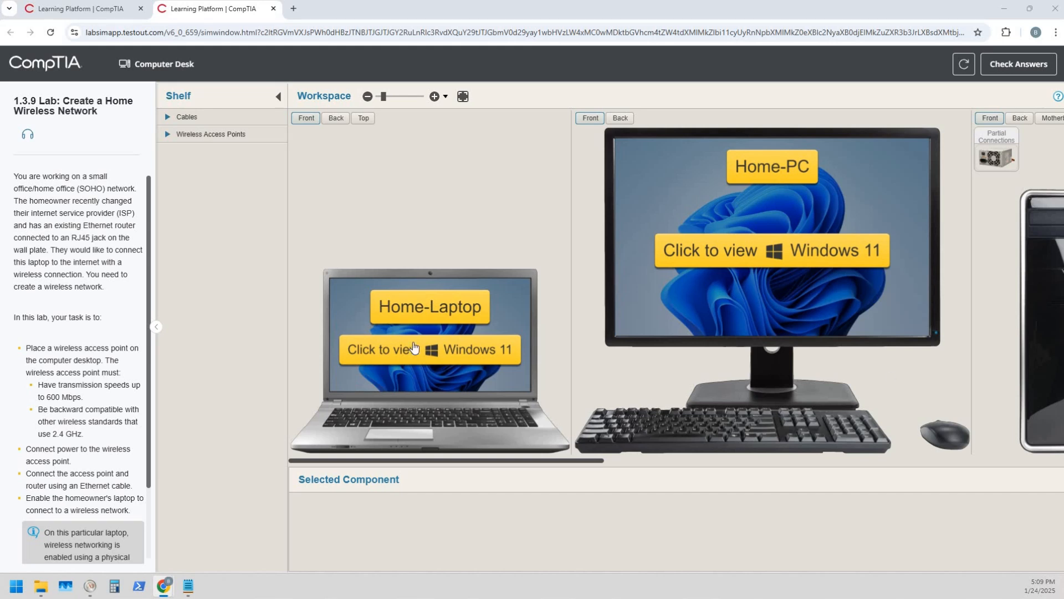
mouse_move(42, 358)
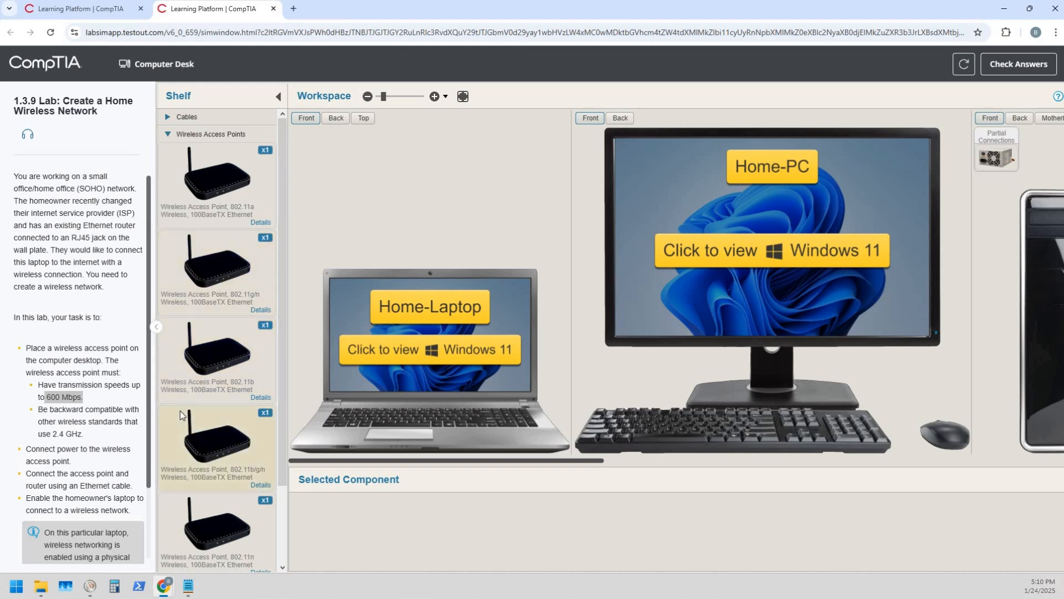
Step: Review the 802.11b/g/n access point's details from the Wireless Access Points shelf and dismiss them
scroll(down, 3)
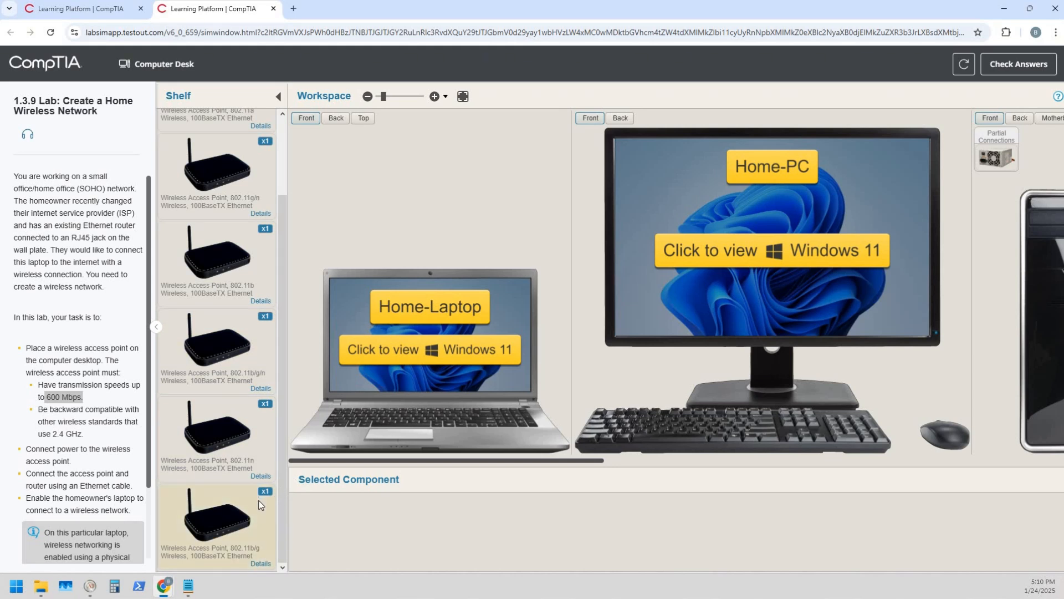
mouse_move(277, 529)
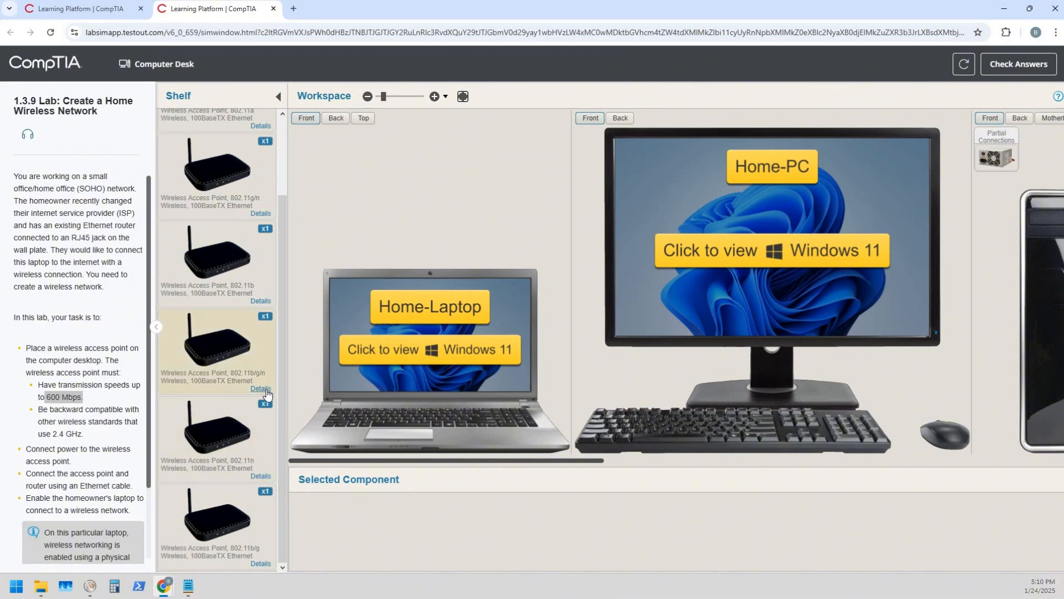
click(261, 389)
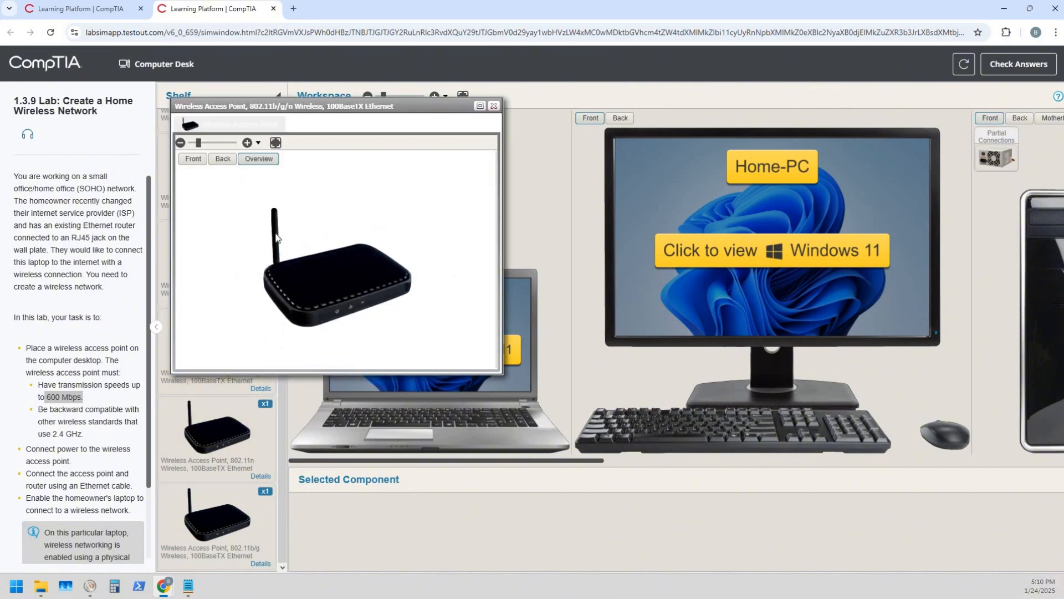
click(246, 143)
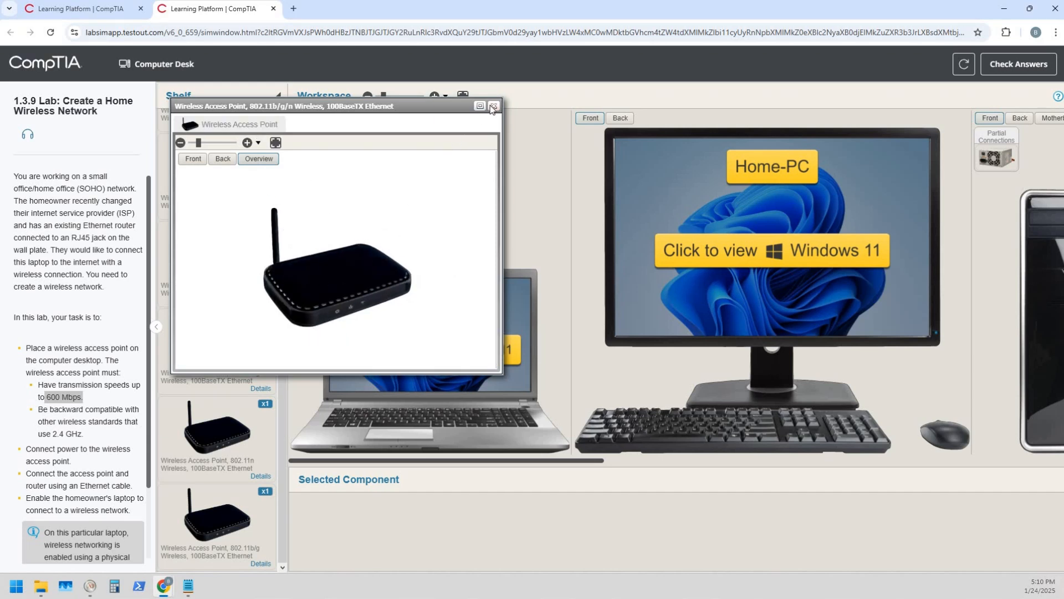
click(493, 107)
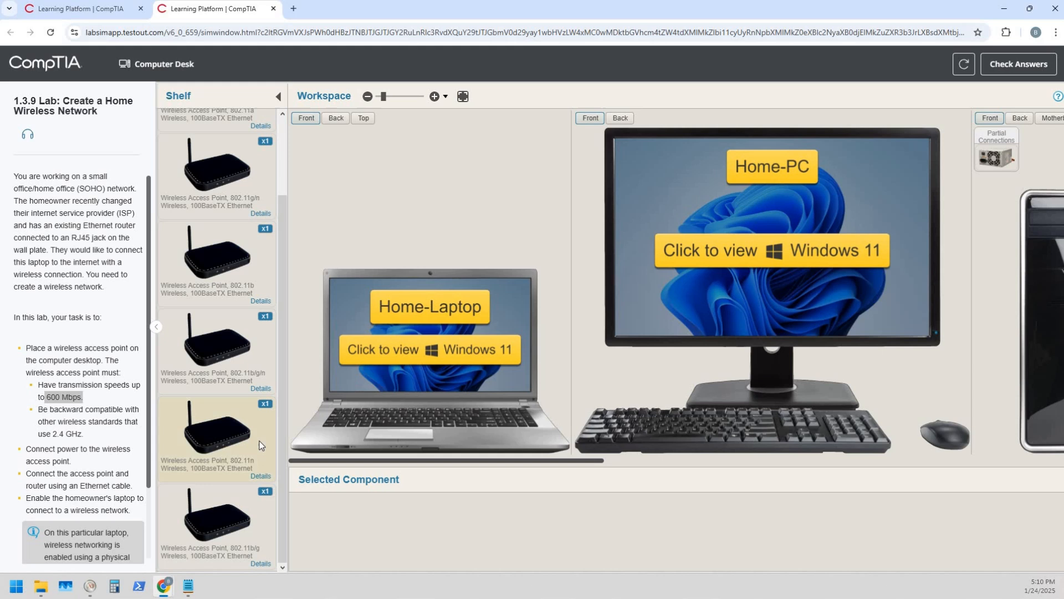
mouse_move(180, 484)
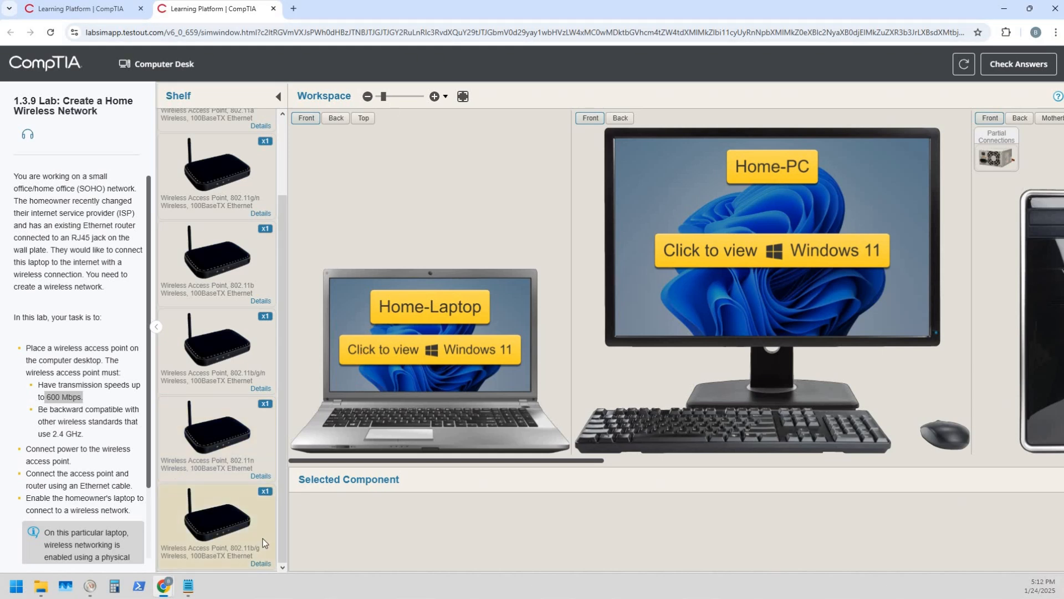
mouse_move(232, 548)
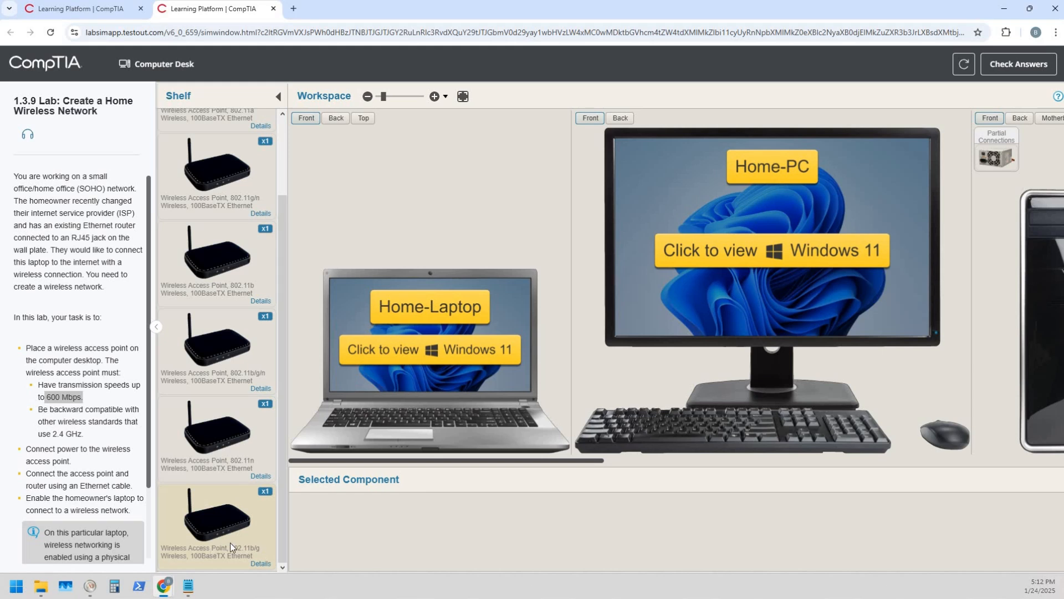
mouse_move(193, 510)
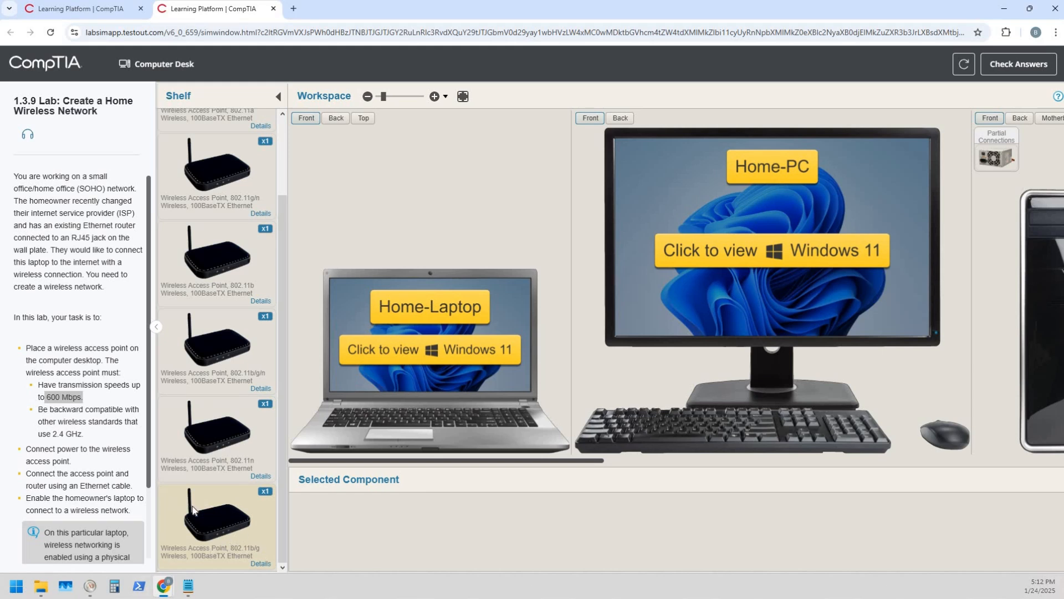
scroll(up, 3)
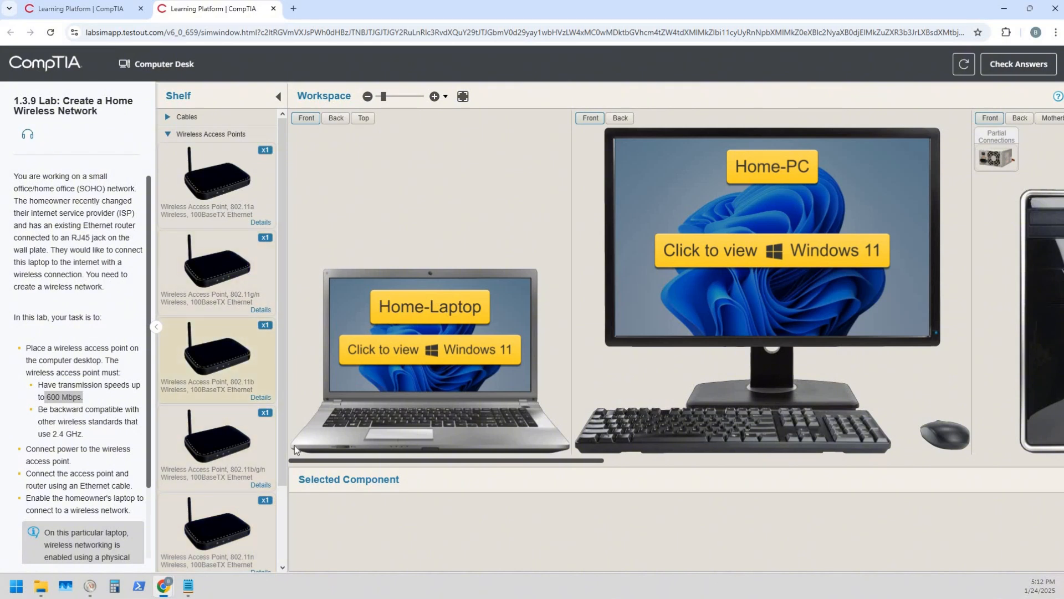
Step: Place the Wireless Access Point, 802.11b/g/n from the Shelf onto the Computer Desk
scroll(down, 3)
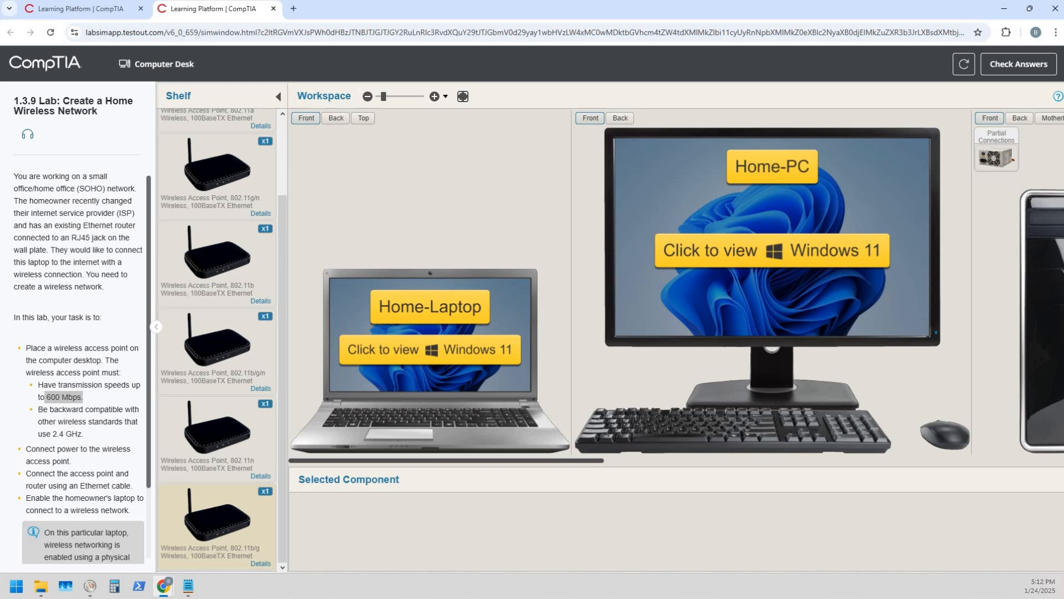
mouse_move(780, 520)
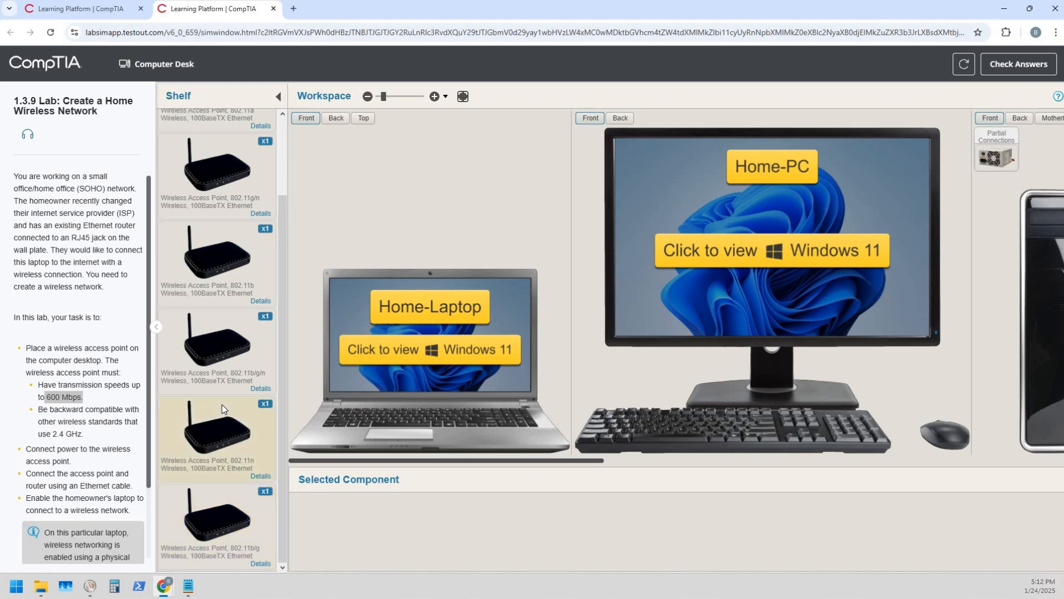
click(367, 95)
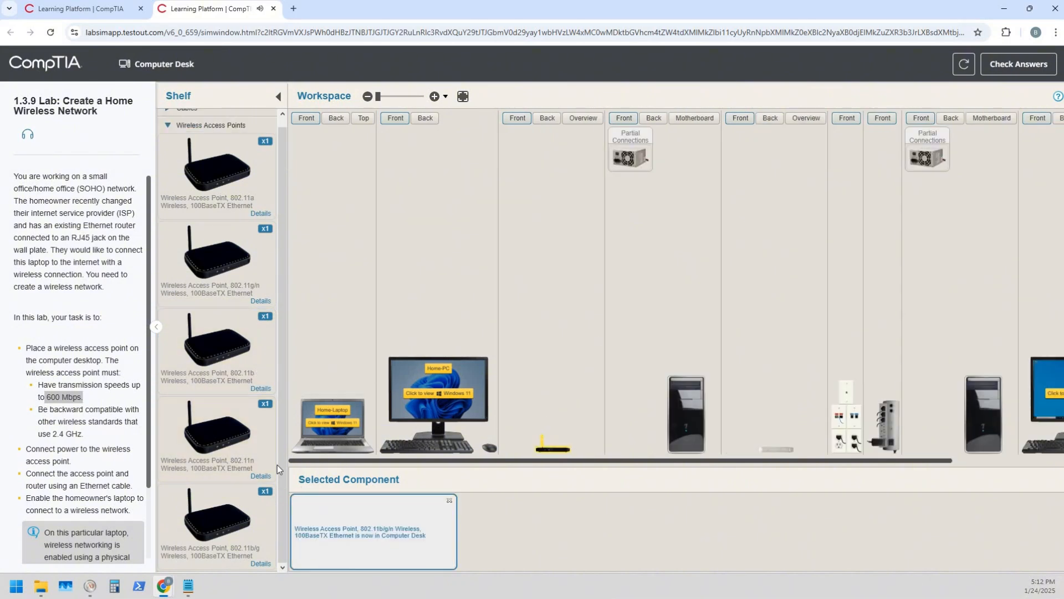
Step: Select the placed access point and magnify the desk view around it
click(216, 434)
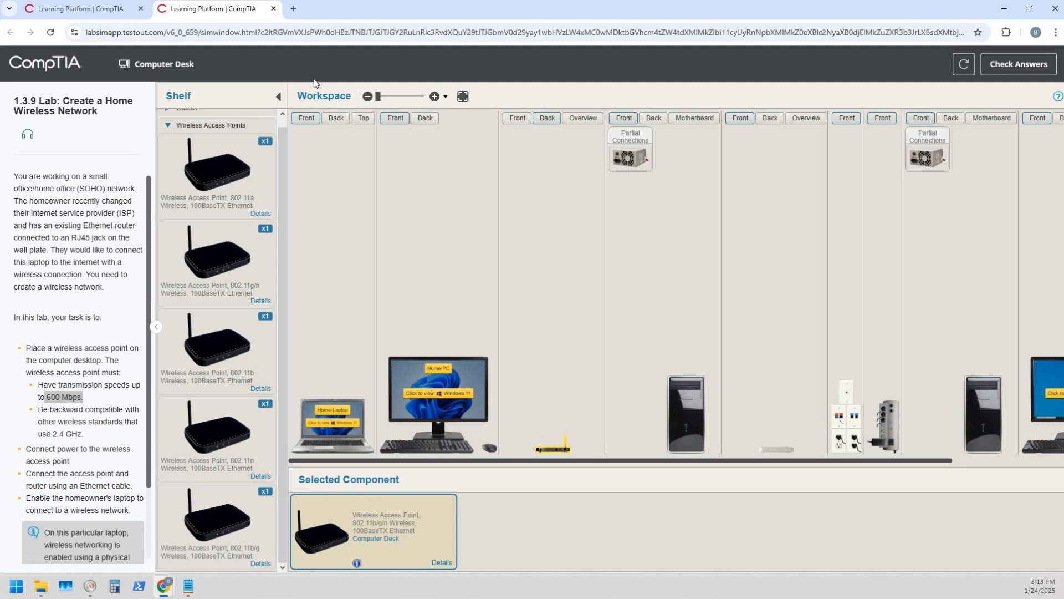
click(433, 95)
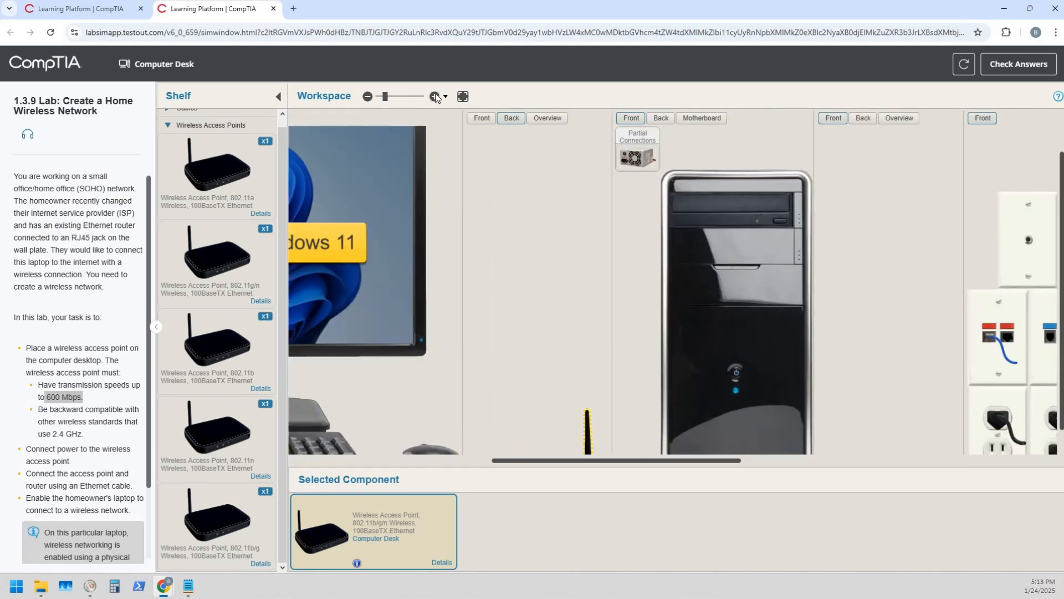
click(367, 95)
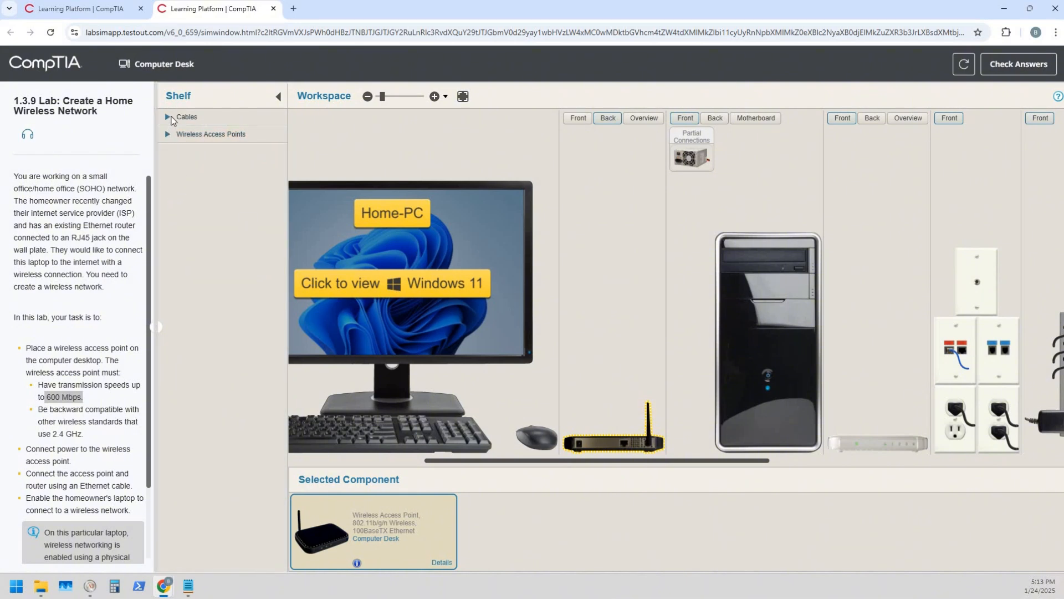
Step: Power the access point with the AC-to-DC adapter from Cables, then pick up a Cat6a cable
click(186, 116)
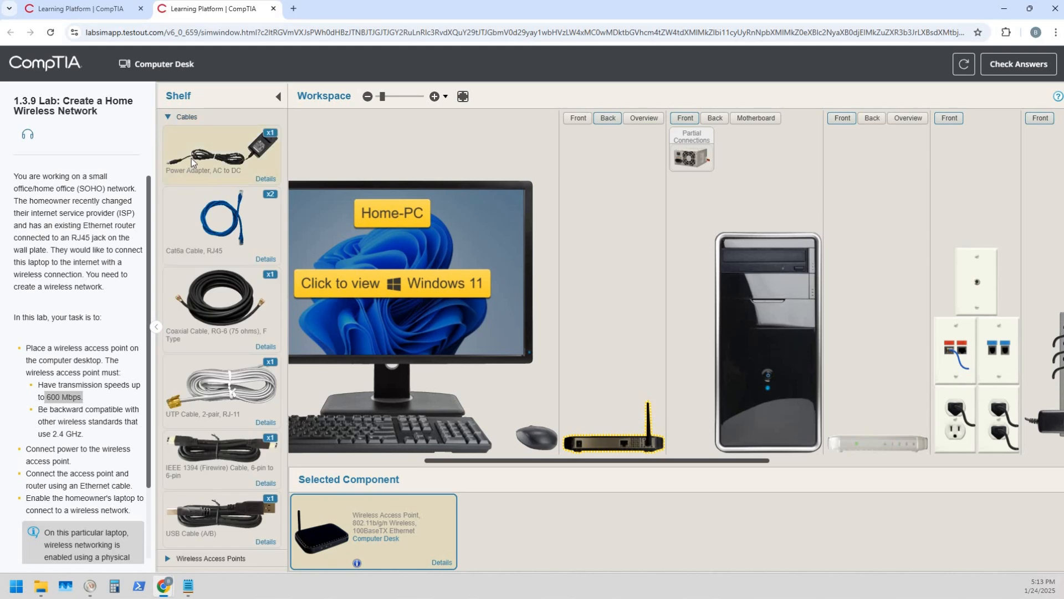
click(222, 151)
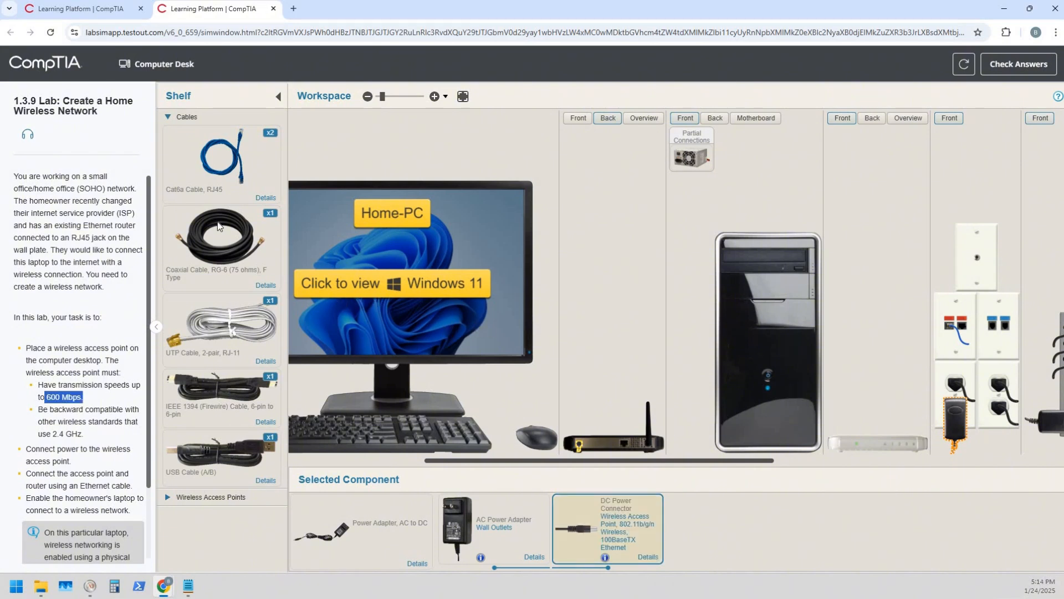
click(222, 163)
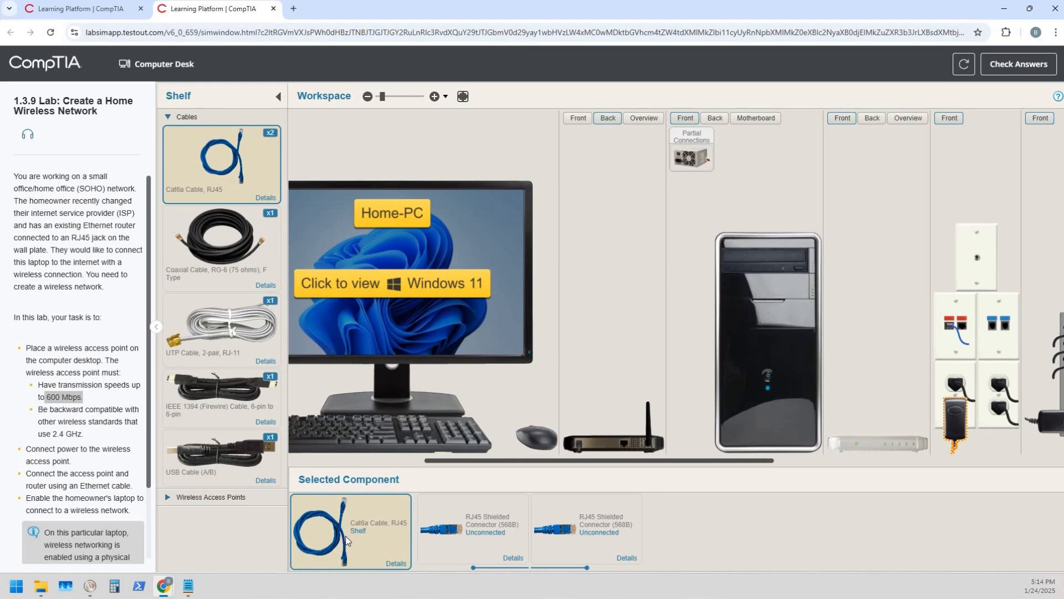
mouse_move(364, 536)
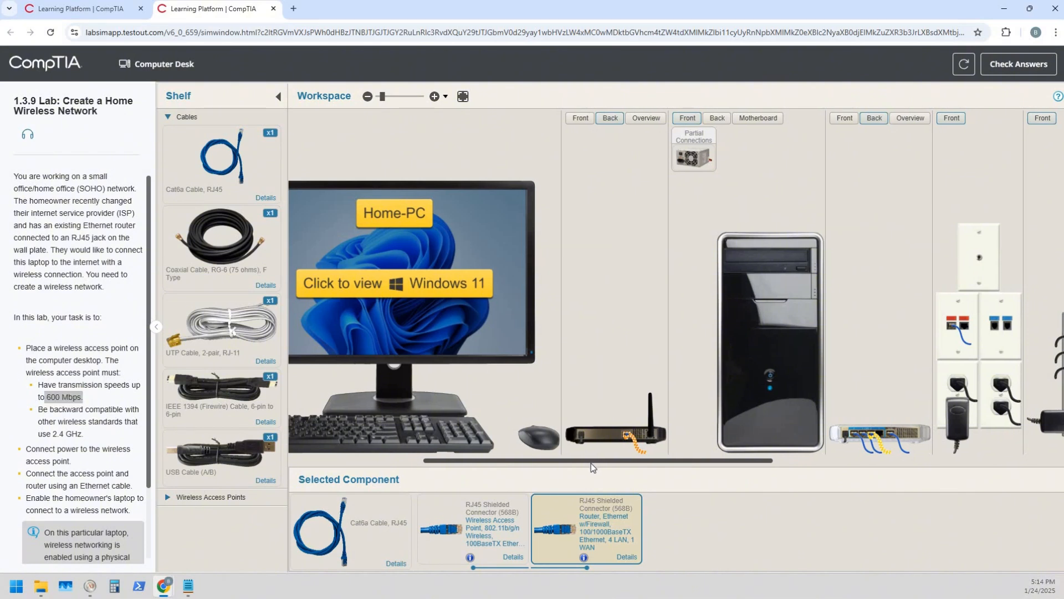
Step: Select the Home-Laptop to list its power switch, USB and DVI connectors
scroll(left, 3)
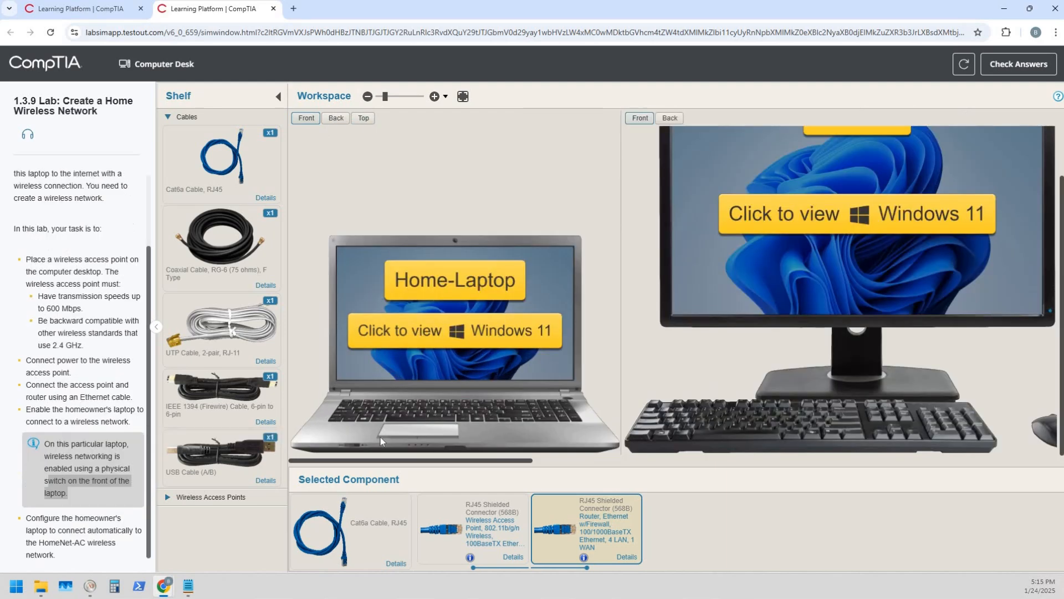
mouse_move(367, 461)
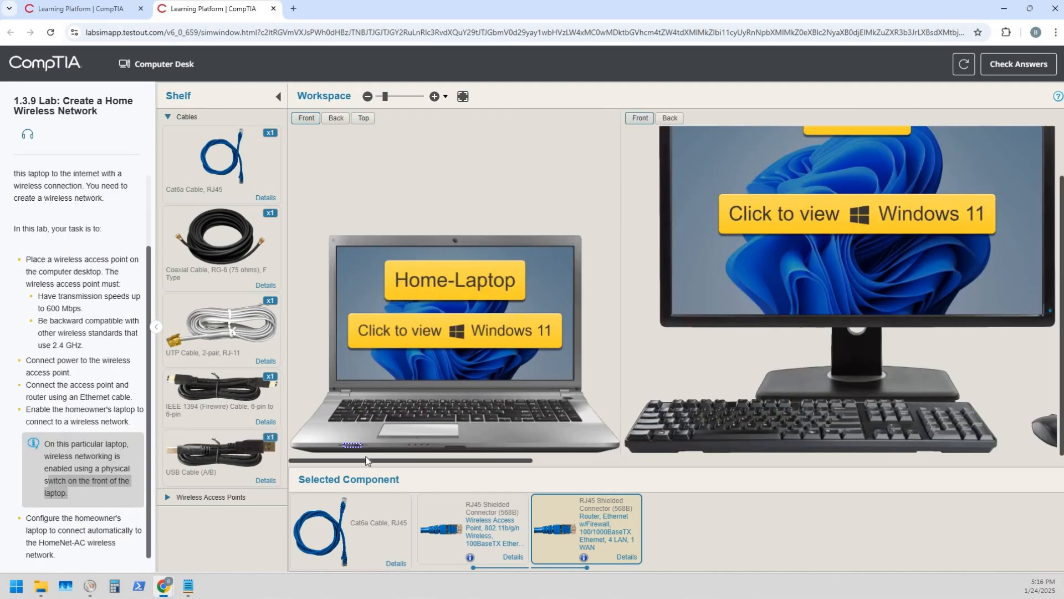
click(455, 339)
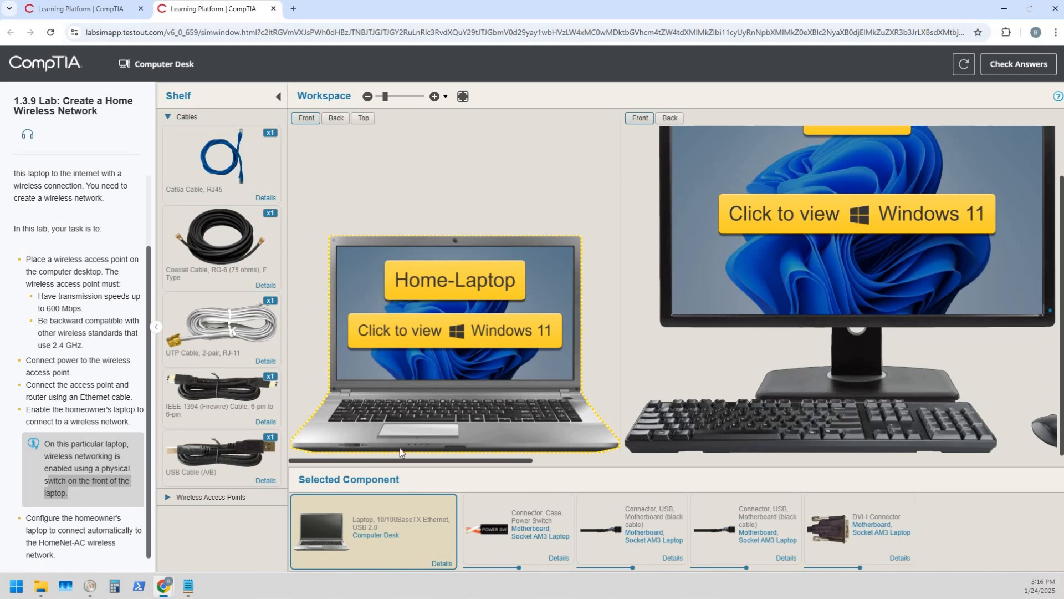
mouse_move(387, 461)
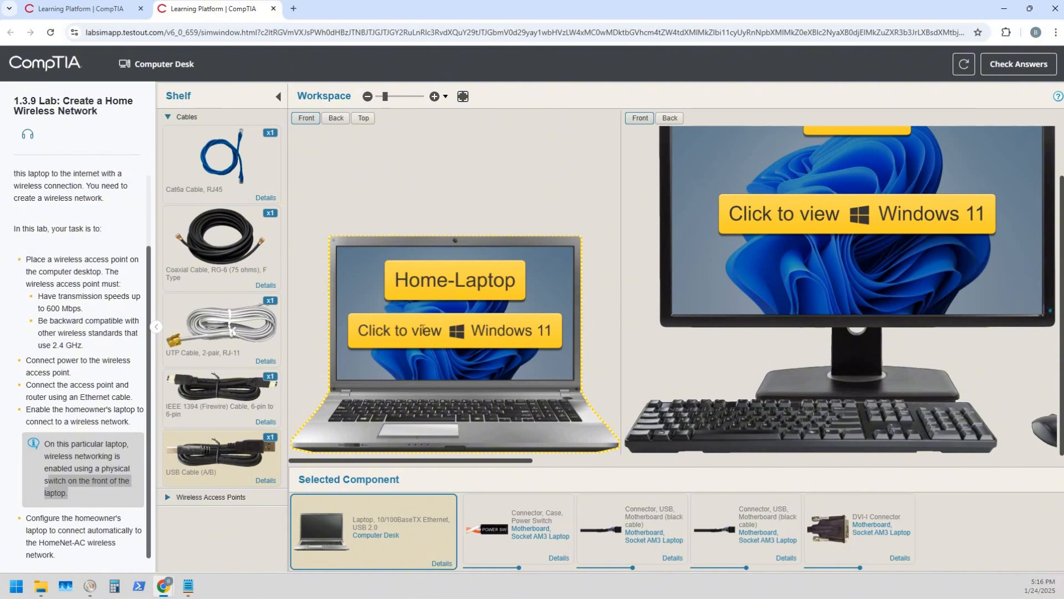
Step: Connect the Home-Laptop's Windows 11 Wi-Fi to the open HomeNet-AC network
click(455, 330)
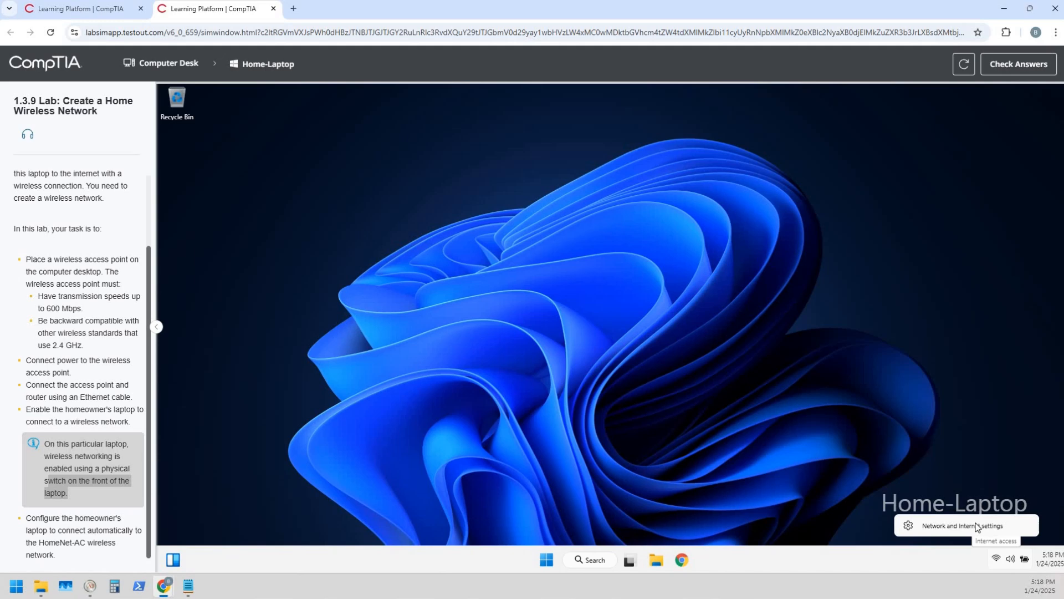
click(958, 525)
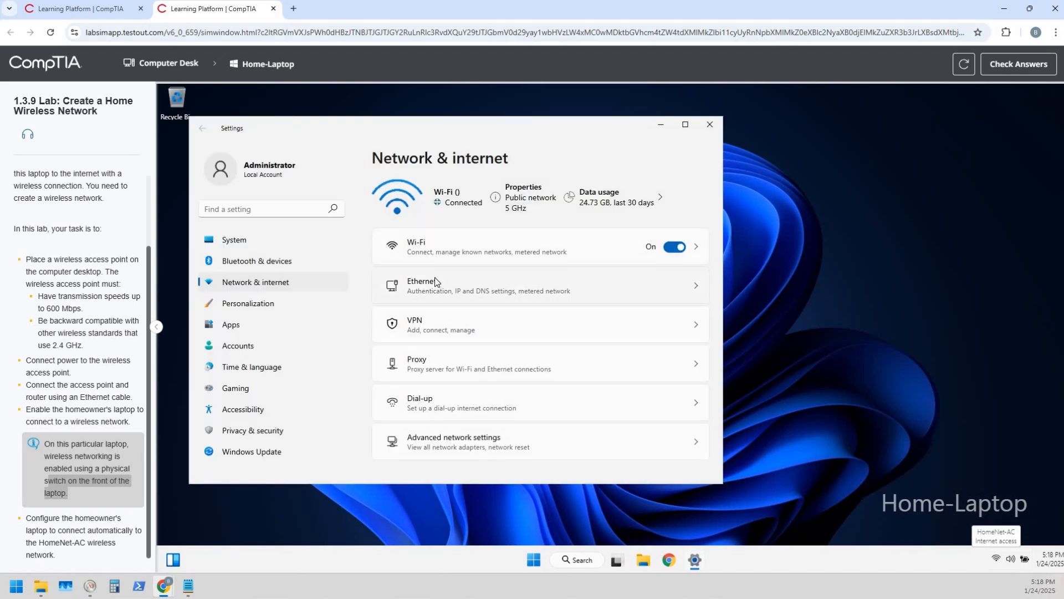
click(537, 246)
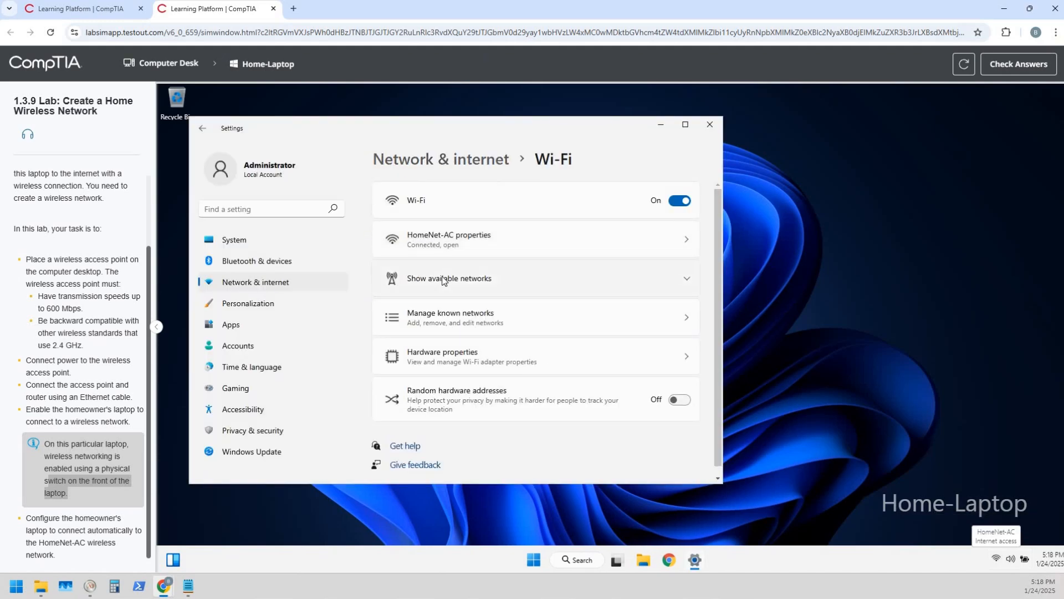
click(449, 278)
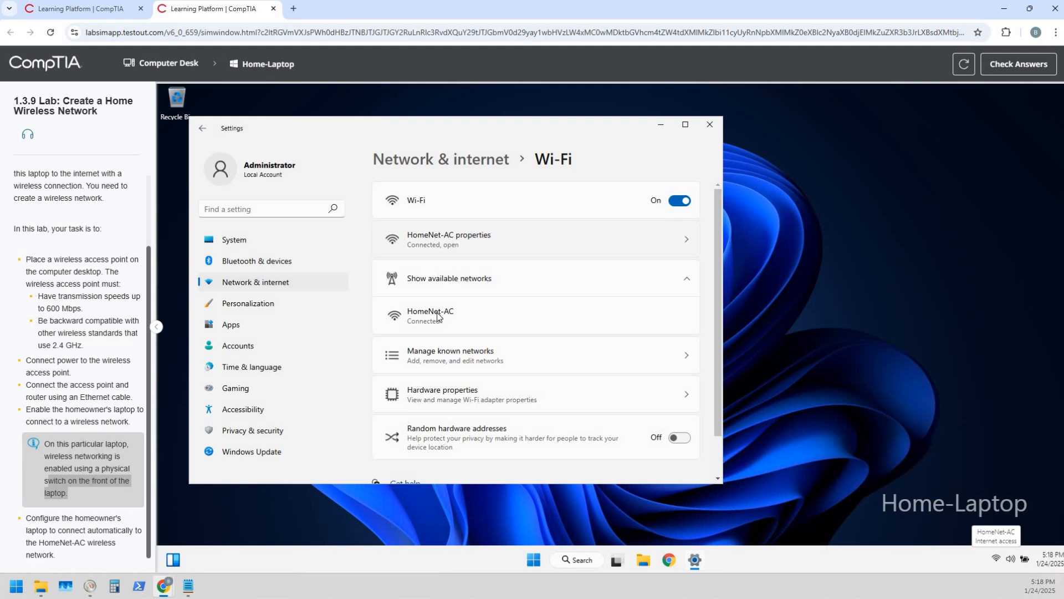
click(430, 316)
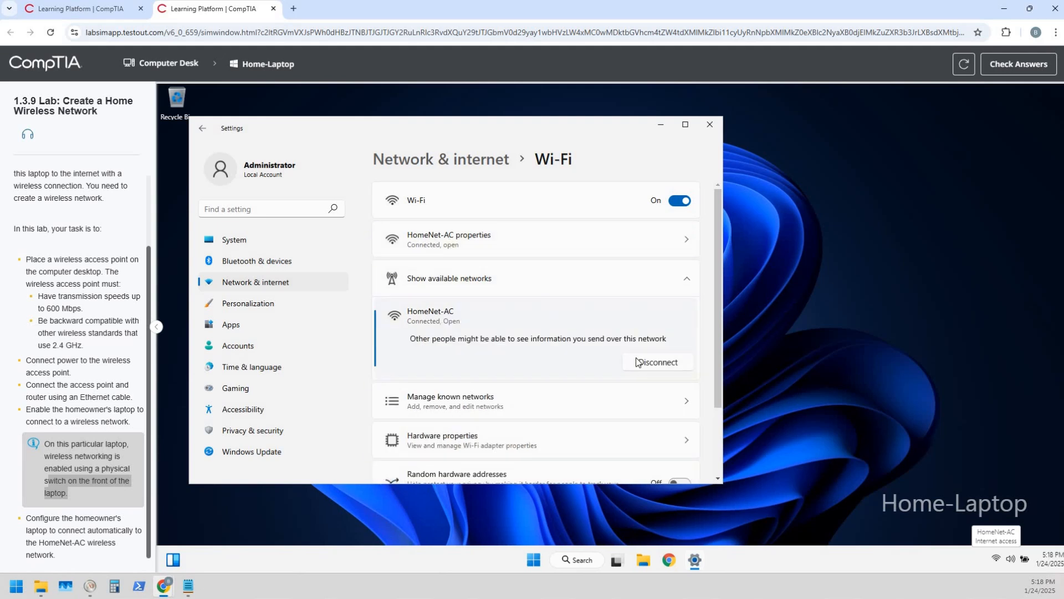
mouse_move(600, 328)
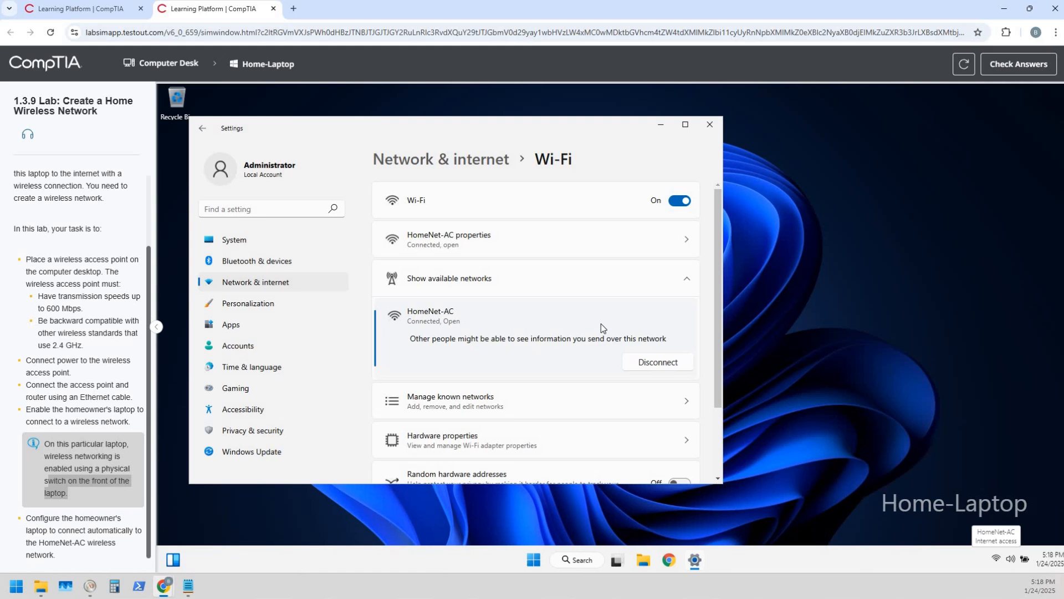
mouse_move(543, 549)
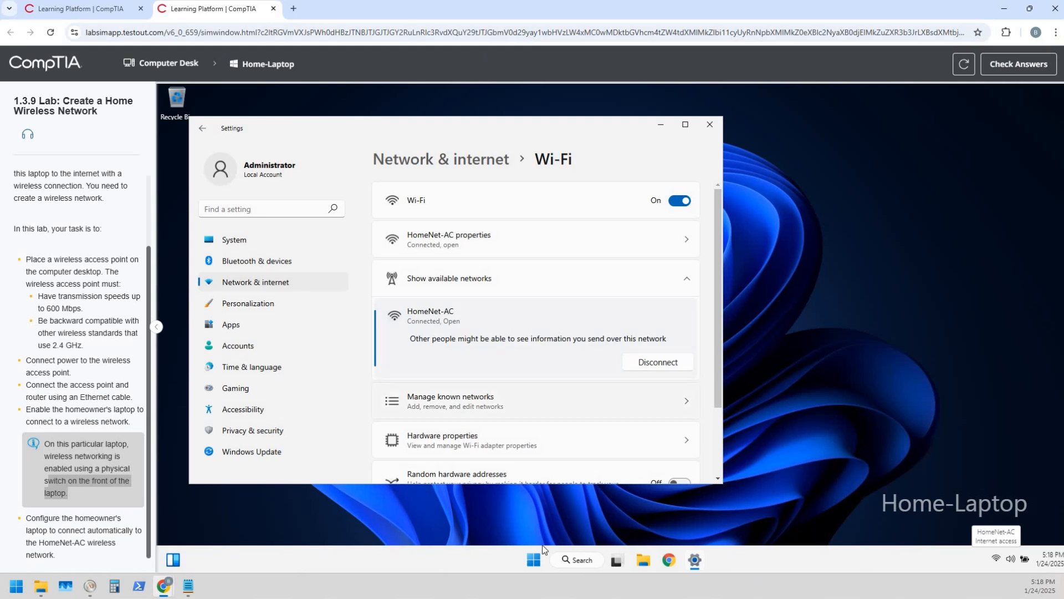
Step: Search 'power' from Start and run Windows PowerShell as administrator
click(533, 558)
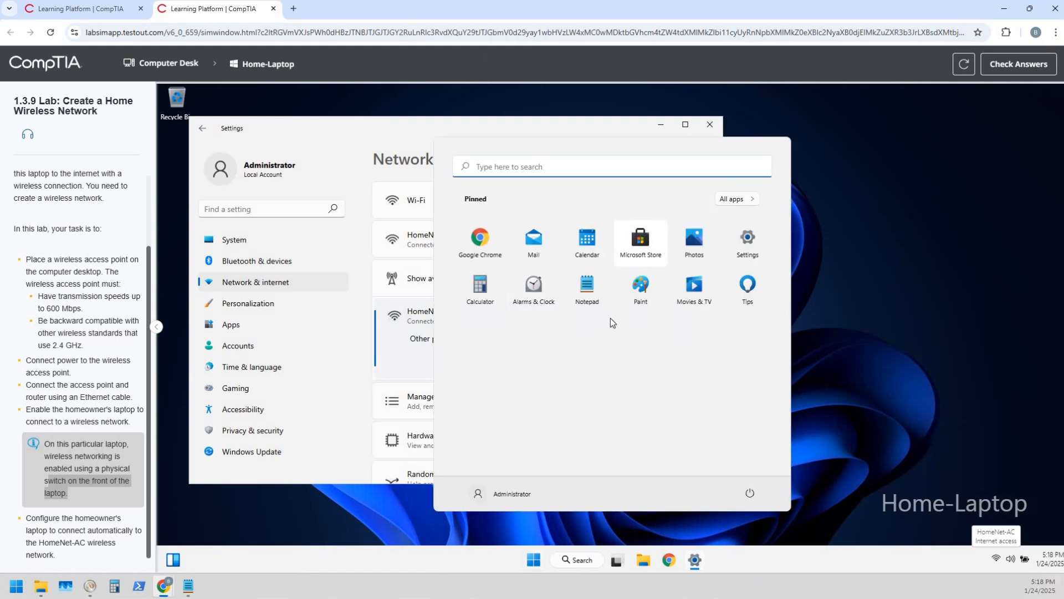
mouse_move(645, 372)
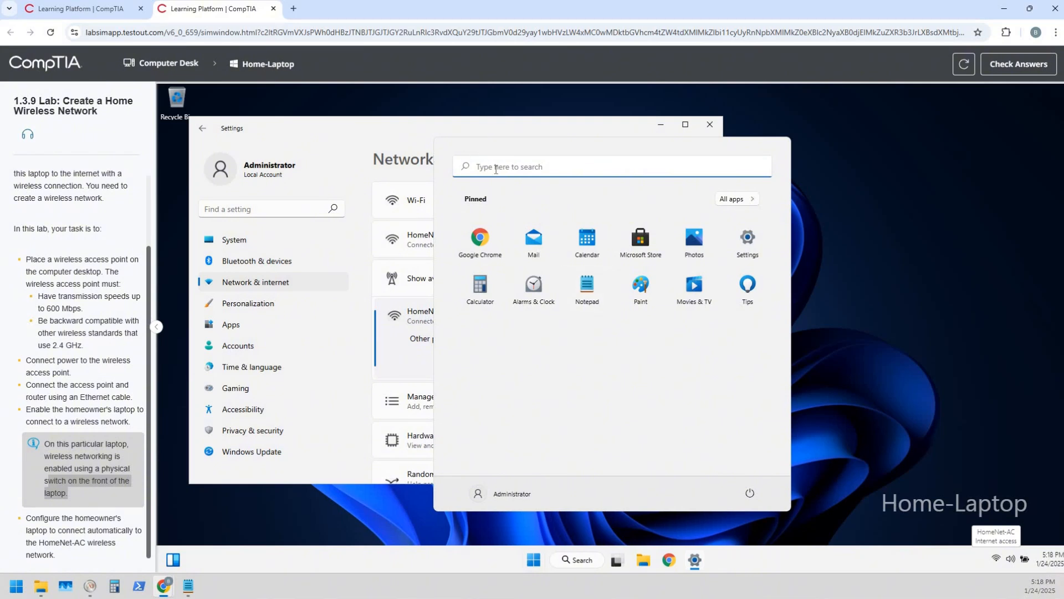
text(po)
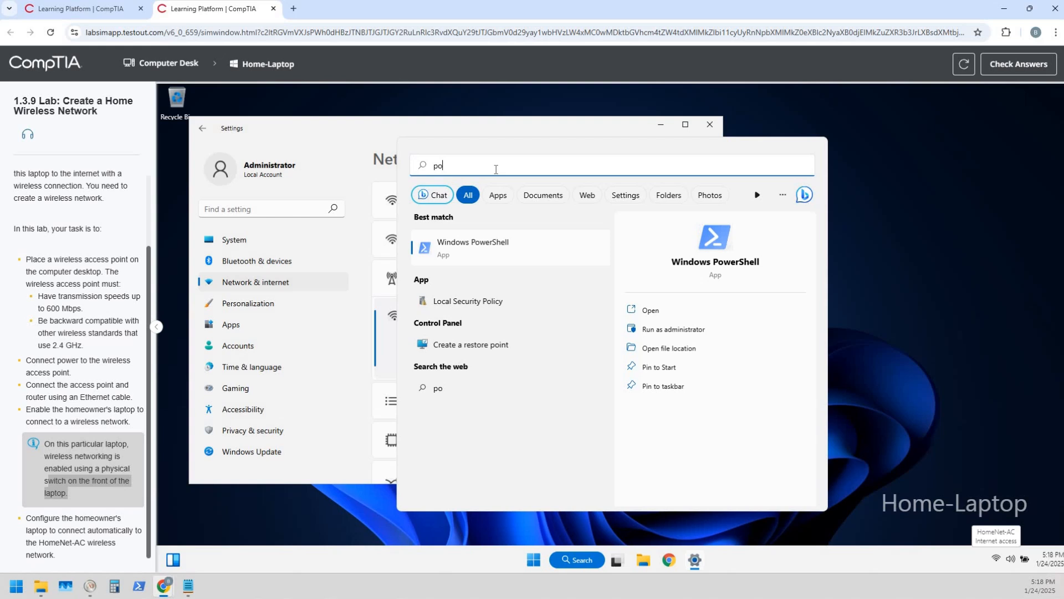
text(wer)
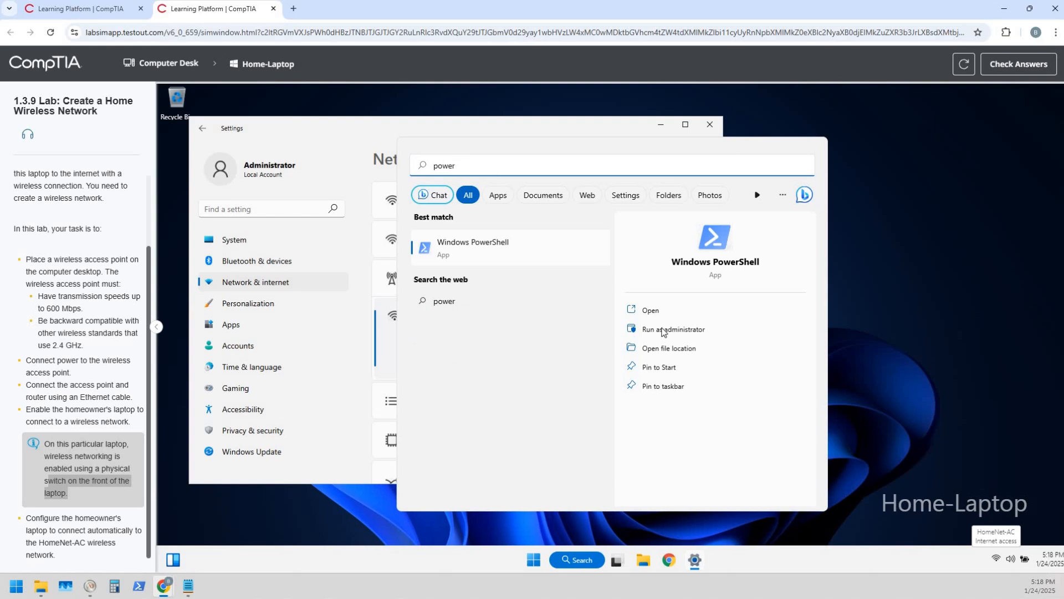
click(673, 328)
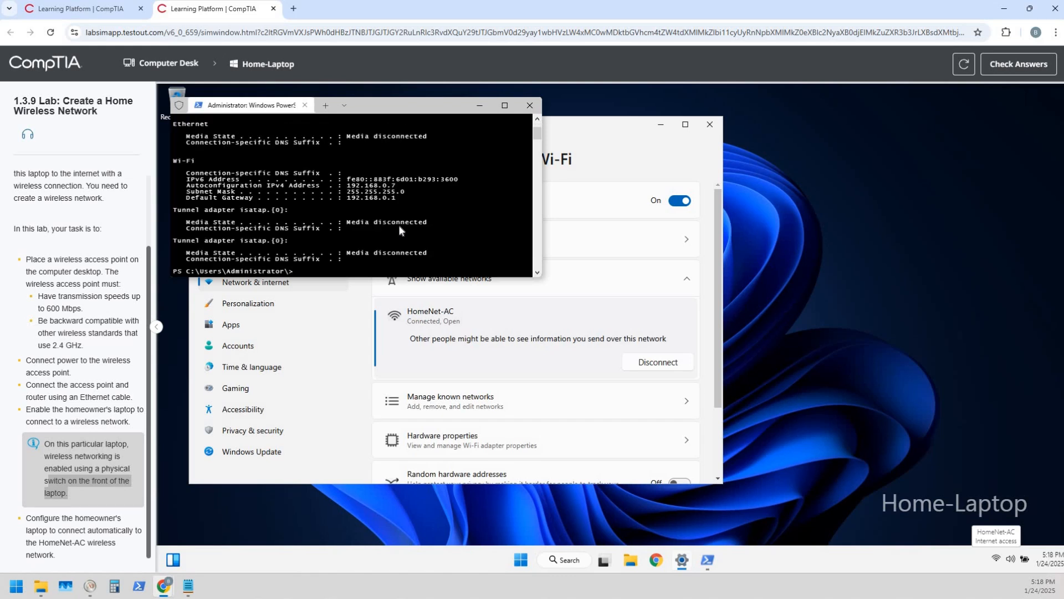
mouse_move(347, 205)
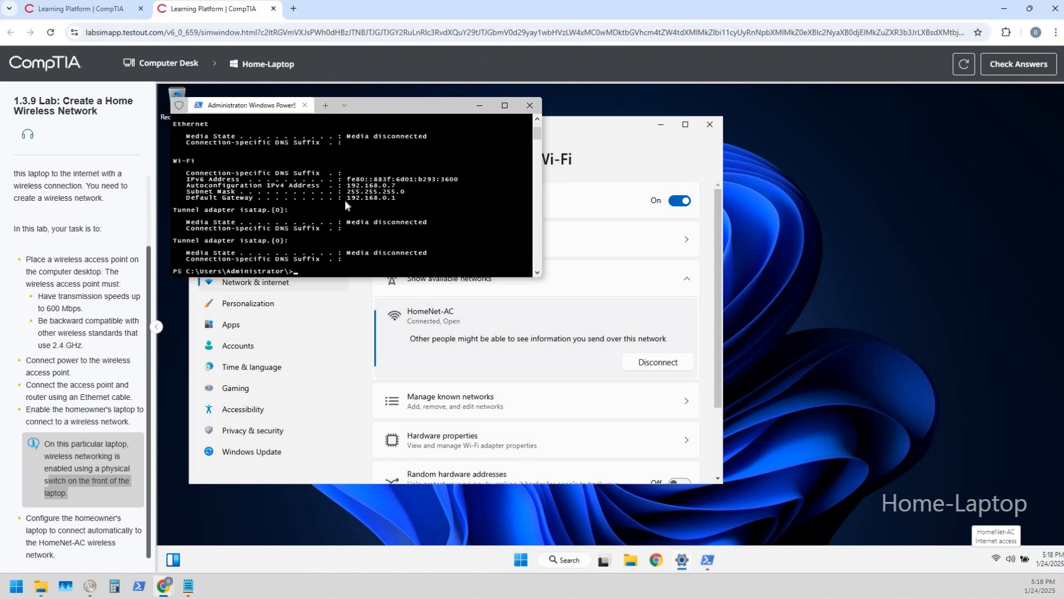
mouse_move(477, 535)
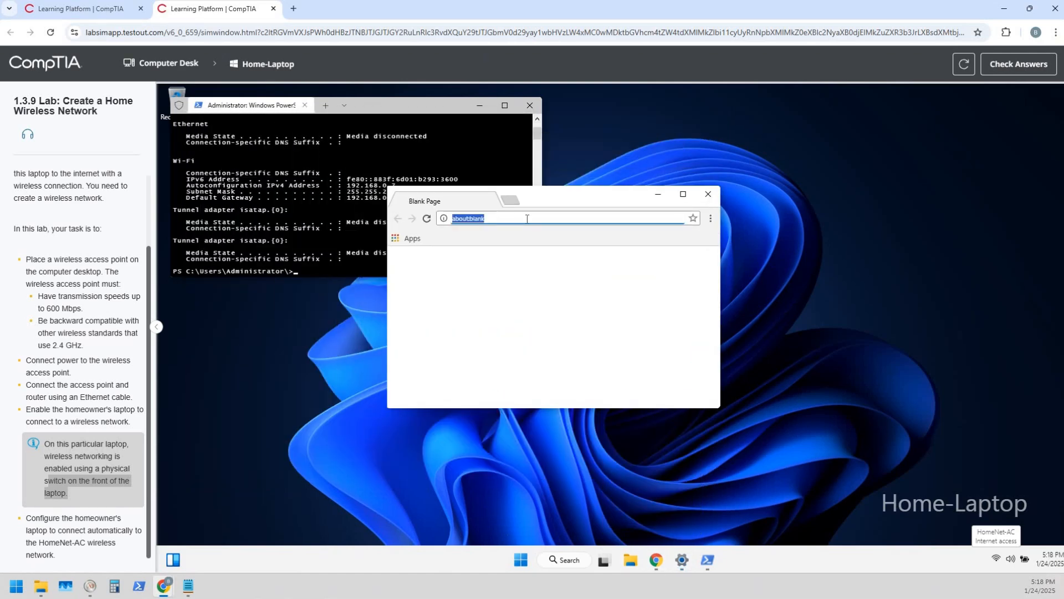
Step: Browse to 192.168.0.1 in Chrome, which reports the site can't be reached
text(192.16)
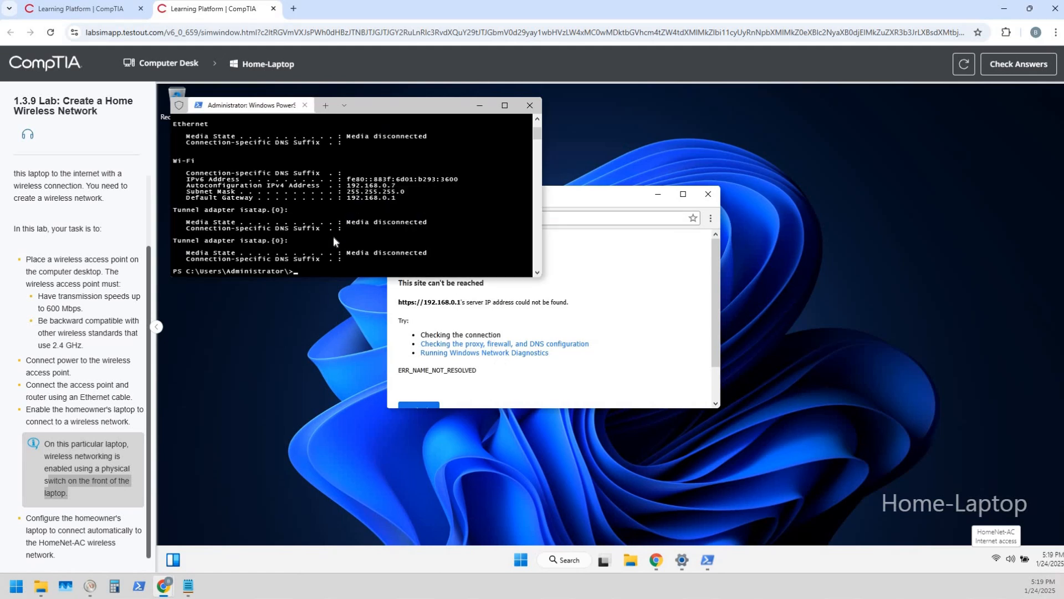
Step: Ping 192.168.0.1 from PowerShell, receiving all four replies with 0% loss
text(ping)
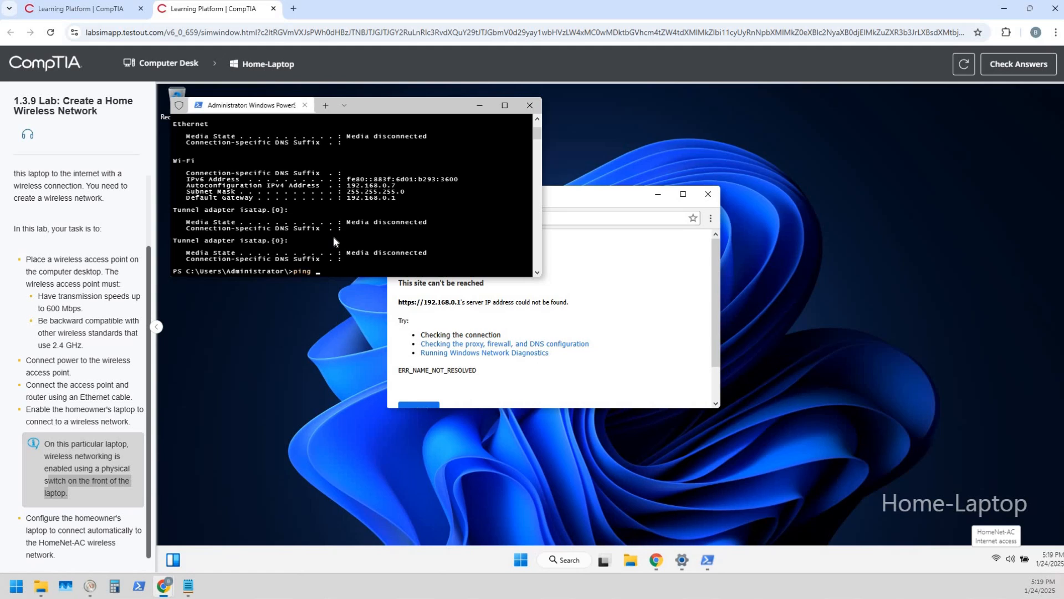
text(1)
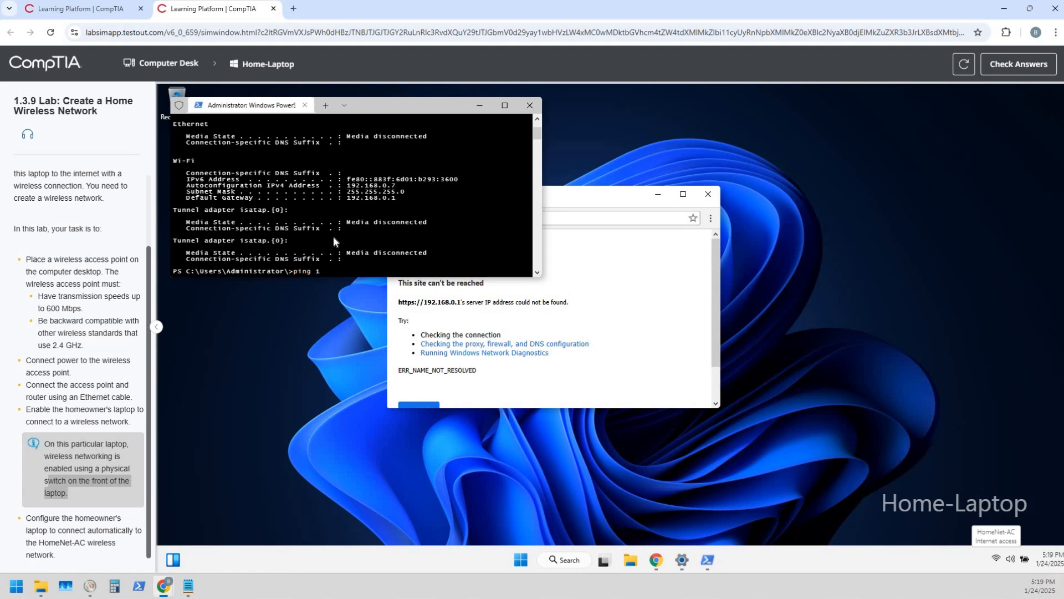
text(92.168.0.01)
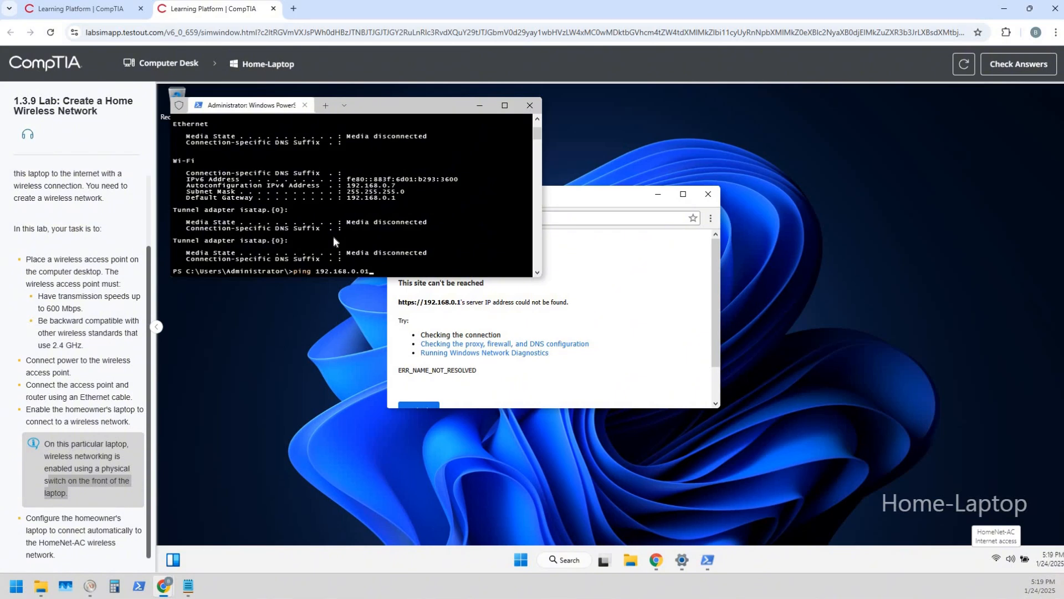
key(Return)
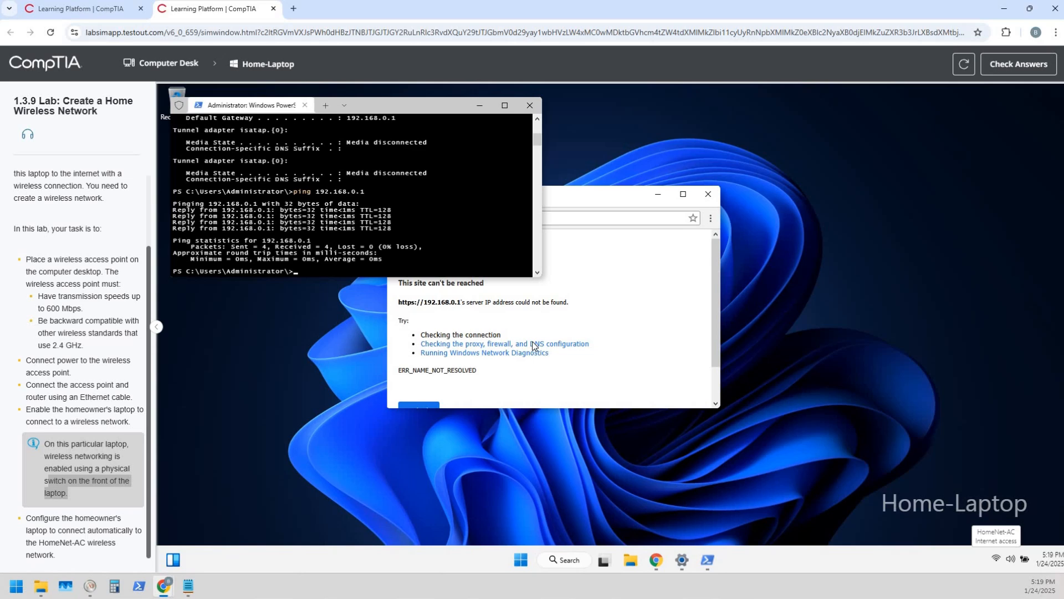
mouse_move(885, 195)
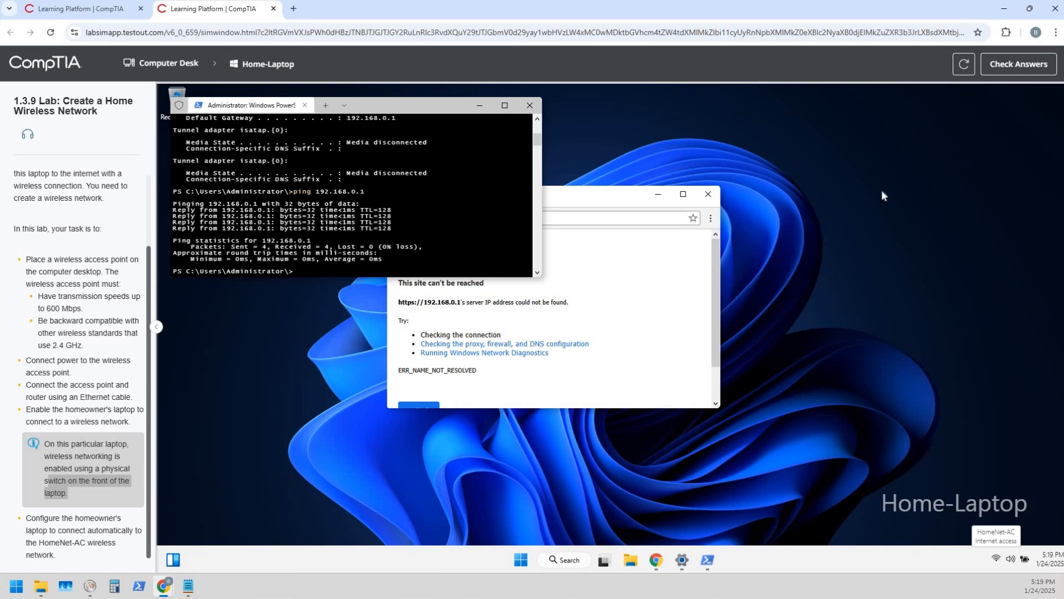
Step: Submit the lab via Check Answers and review the 100% score report explanation
click(1018, 64)
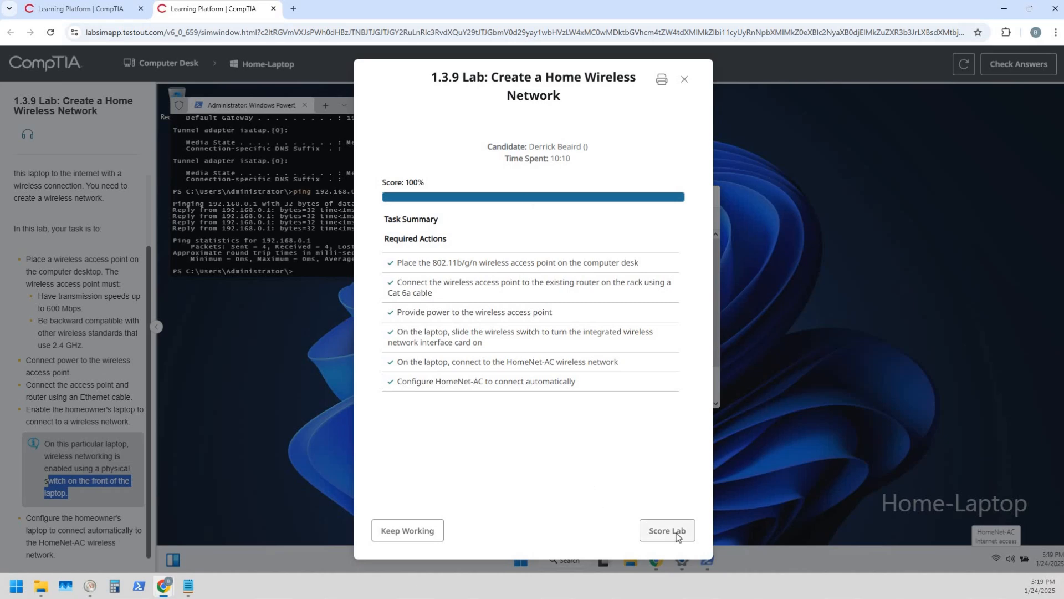
scroll(down, 3)
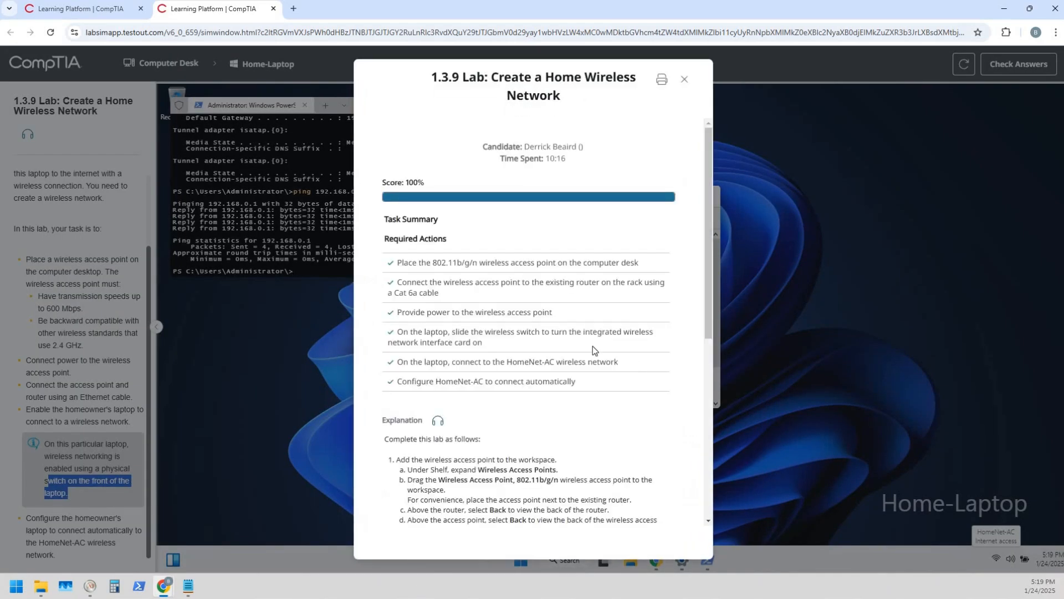